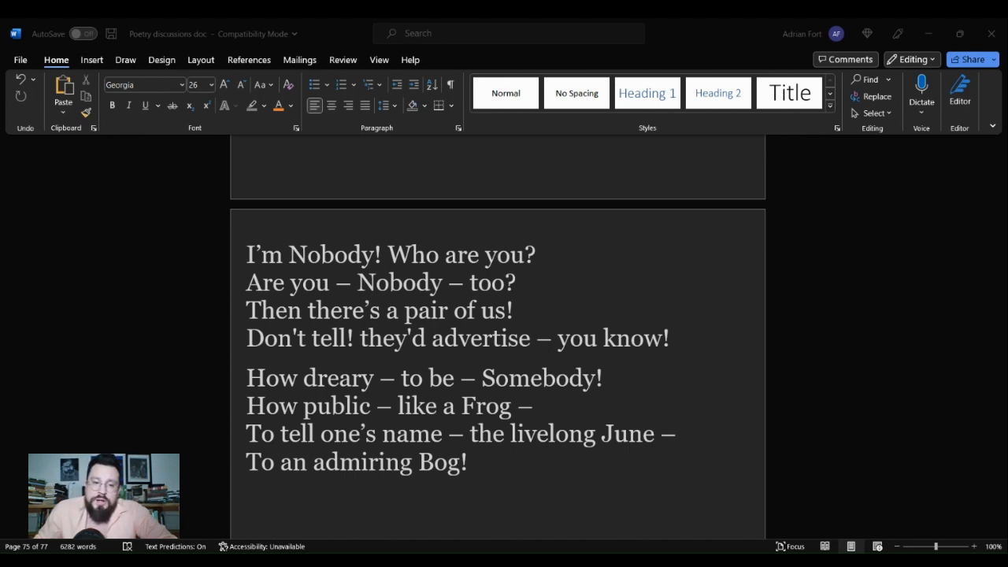
Scroll past the poem to the 'in medias res' definition and its Homer Iliad/Odyssey paragraph.
left_click(75, 33)
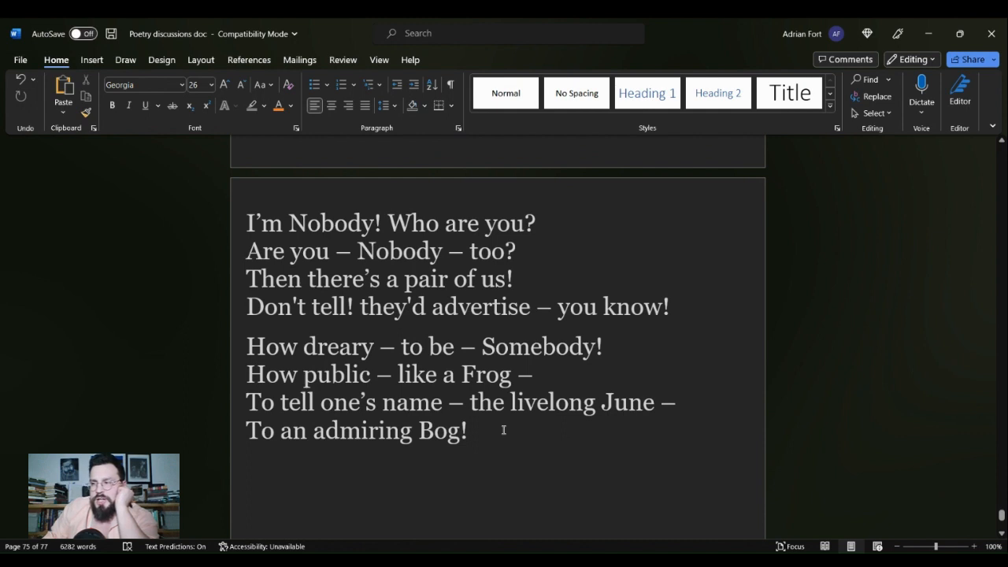
mouse_move(455, 444)
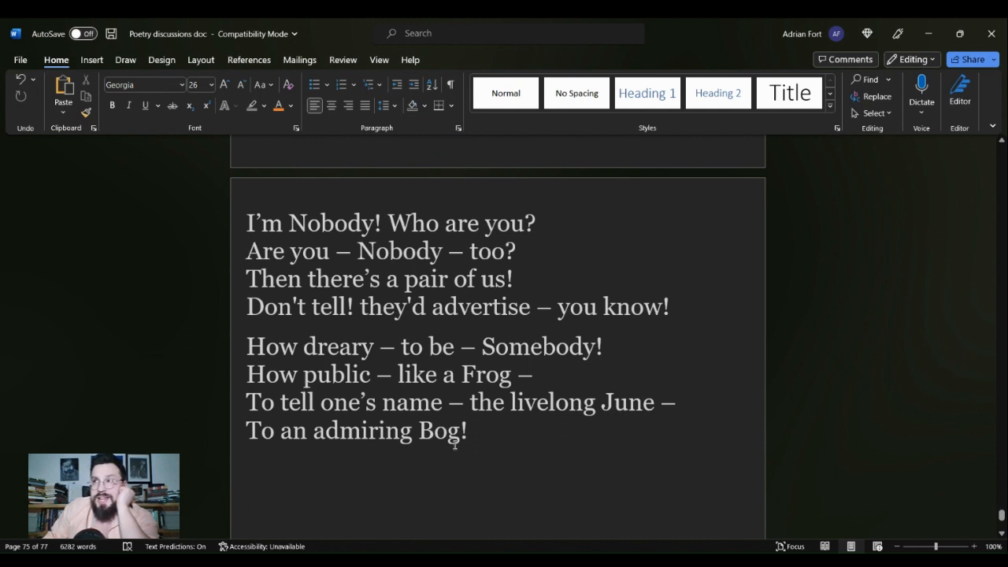
scroll("down", 3)
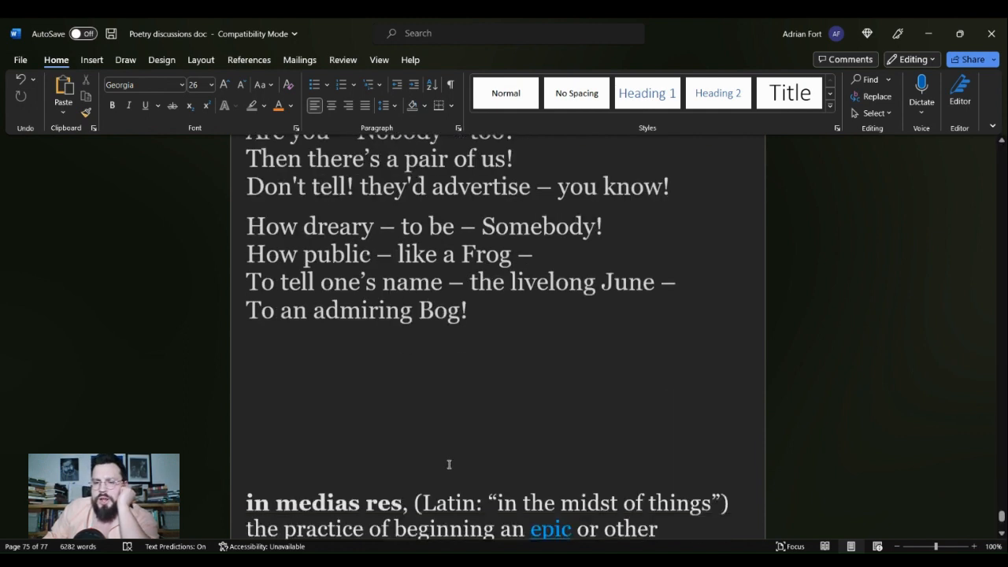
scroll("down", 3)
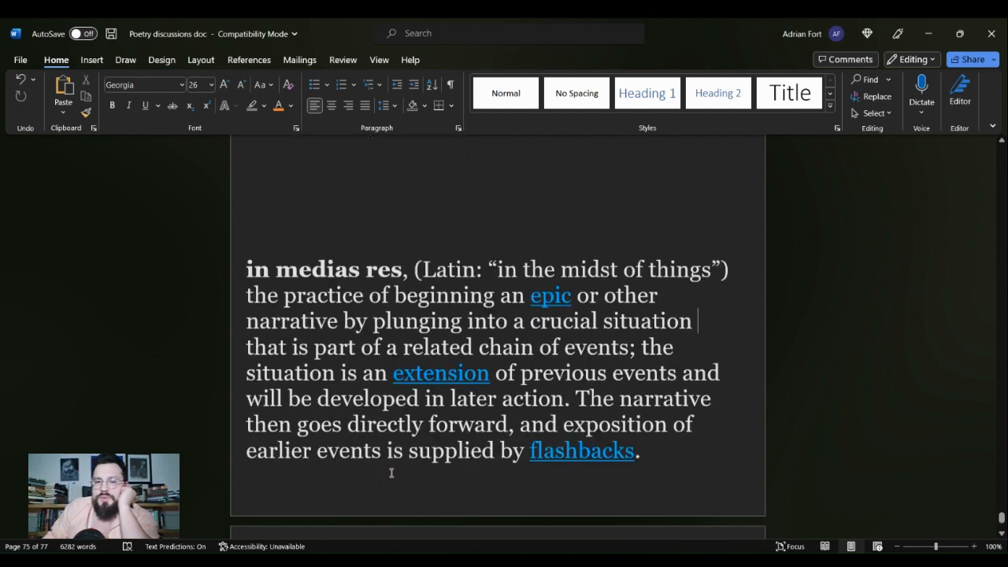
scroll("down", 3)
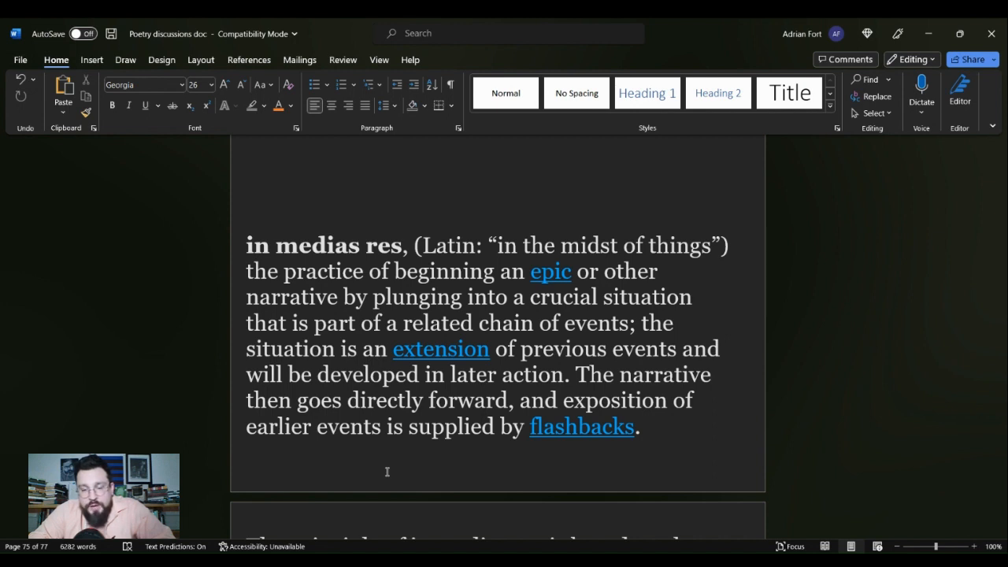
left_click(696, 296)
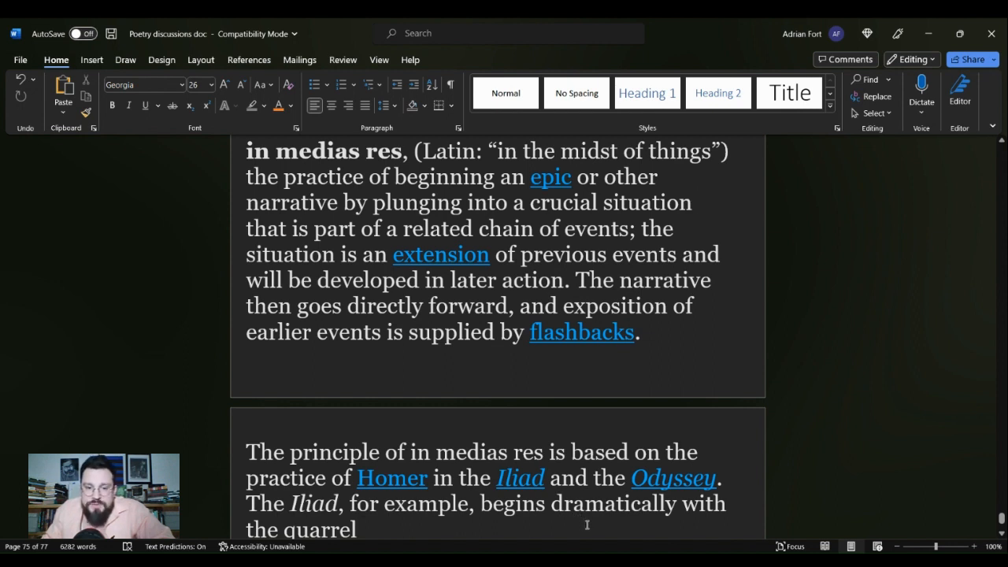
Scroll to show the full in medias res explanation through Horace's ab ovo contrast.
scroll("down", 3)
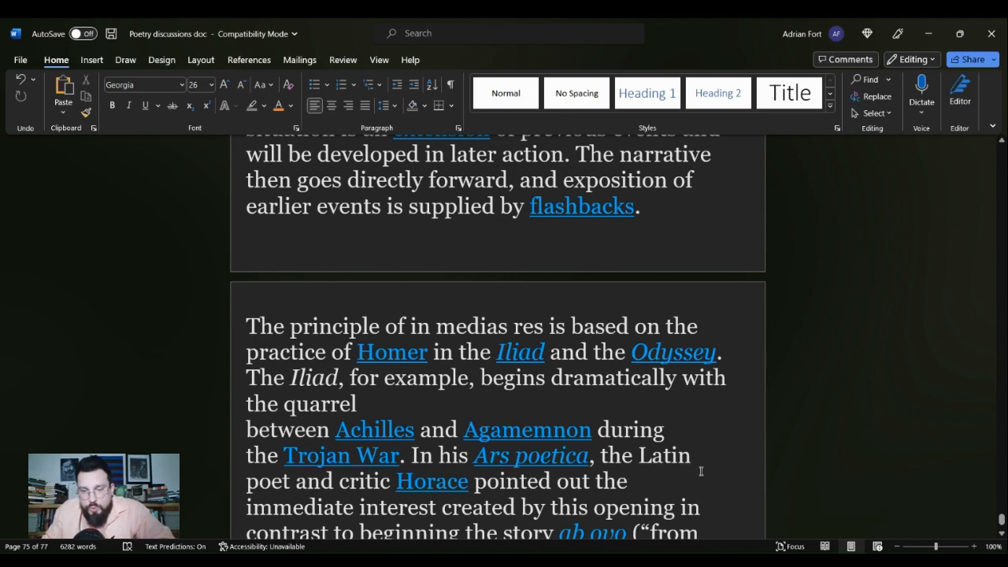
mouse_move(713, 455)
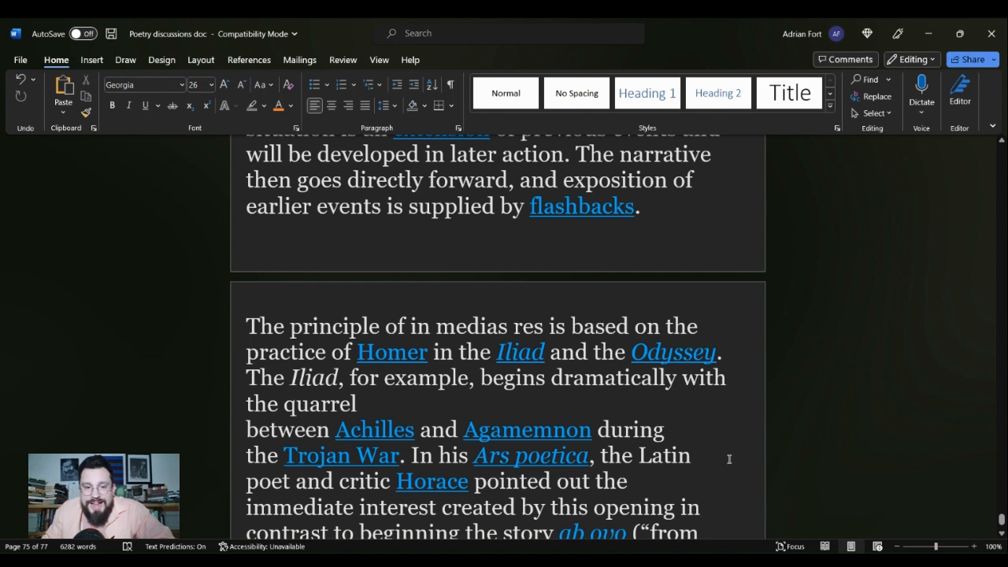
scroll("down", 3)
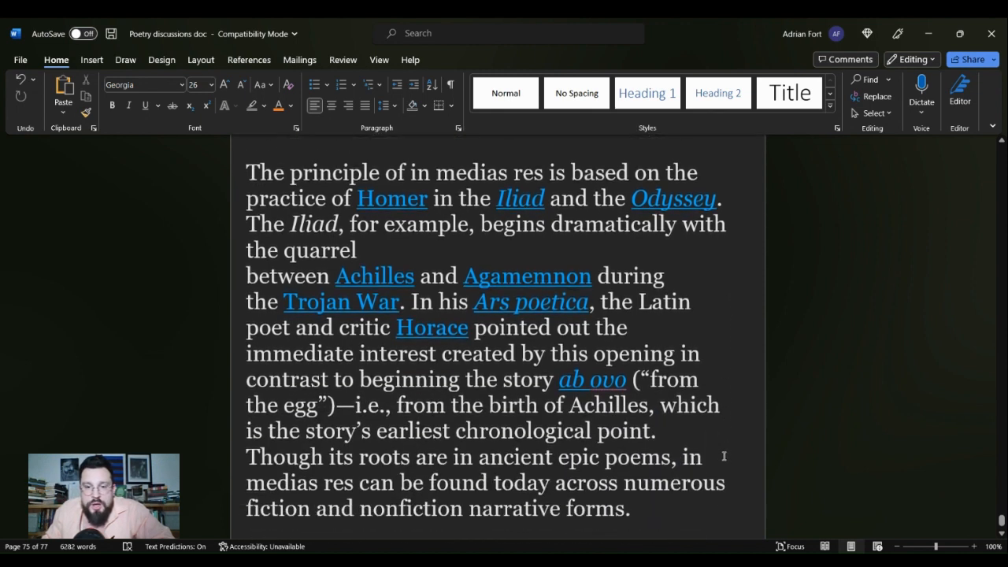
scroll("down", 3)
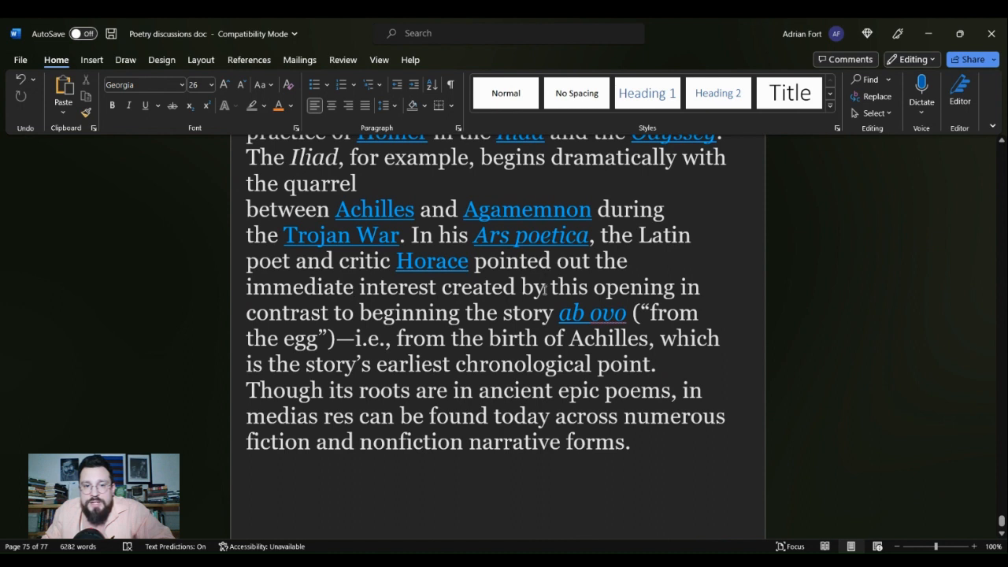
mouse_move(765, 469)
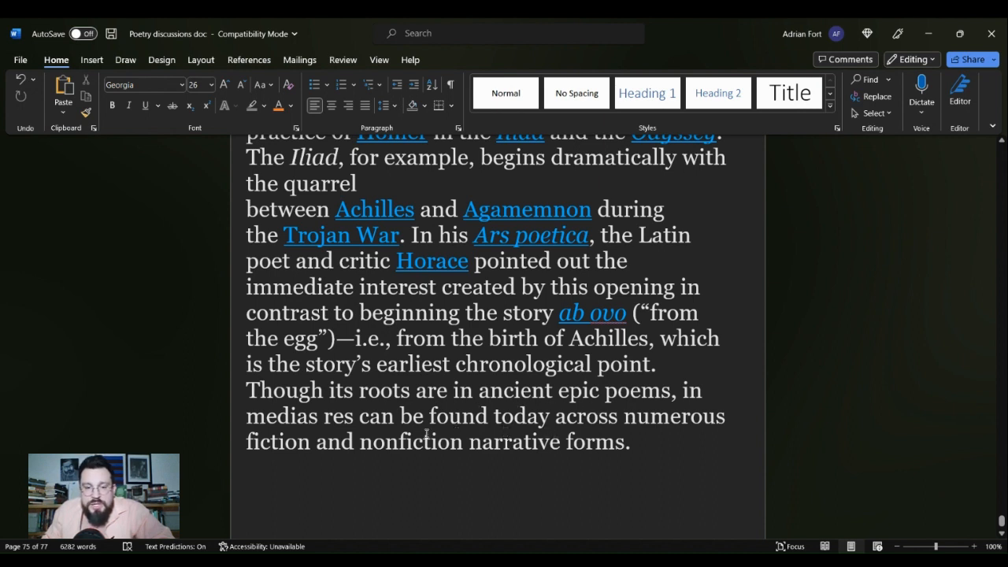
mouse_move(559, 425)
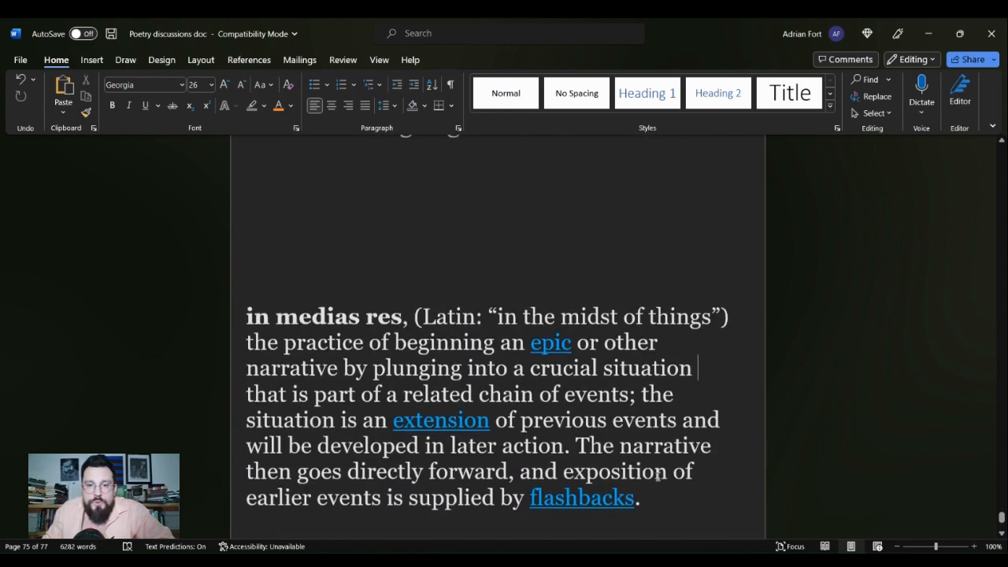
Scroll back to the Dickinson poem 'I'm Nobody! Who are you?'.
scroll("up", 3)
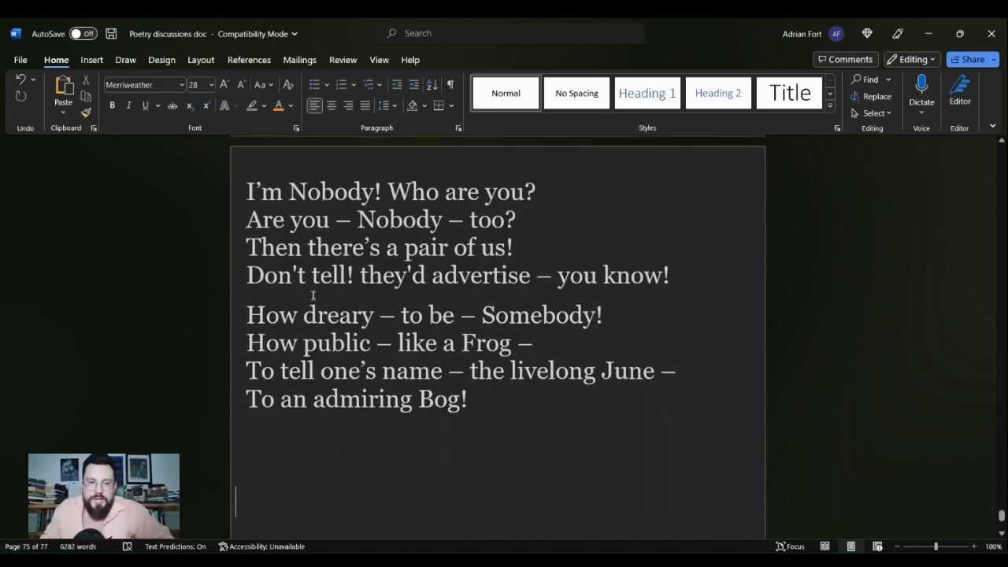
Select the opening line 'I'm Nobody! Who are you?', then the closing two lines ending 'To an admiring Bog!'.
left_click_drag(246, 190, 384, 190)
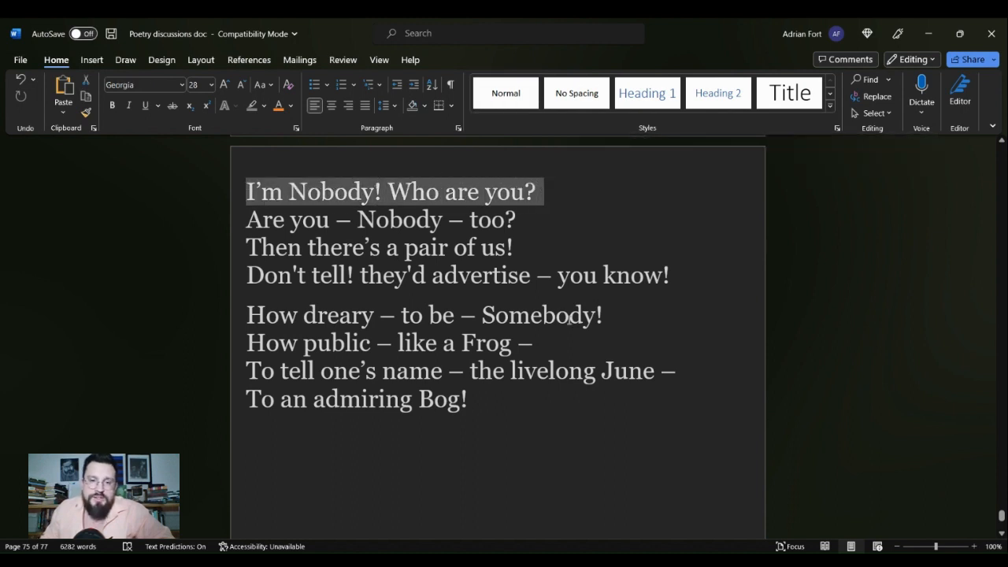
mouse_move(510, 512)
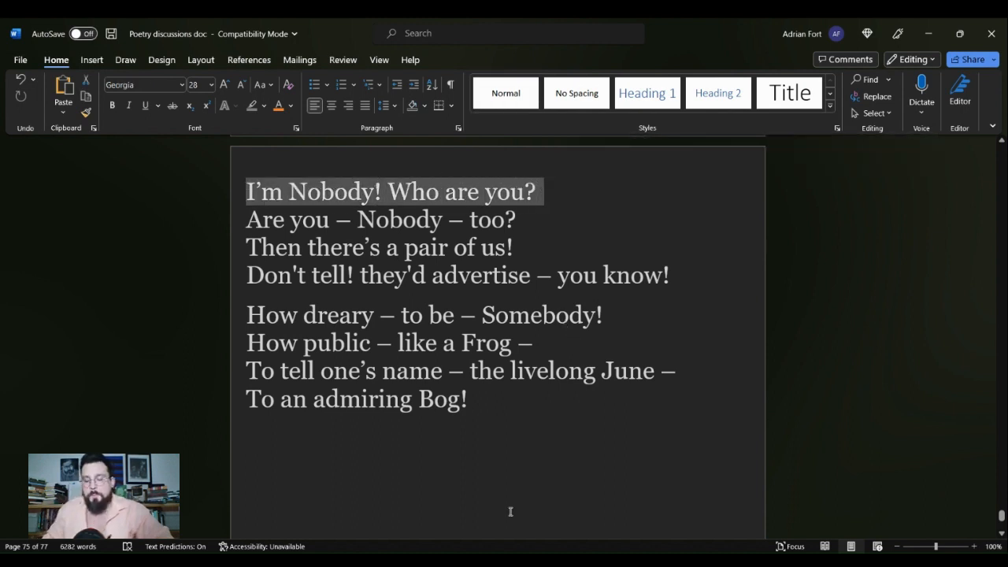
mouse_move(373, 460)
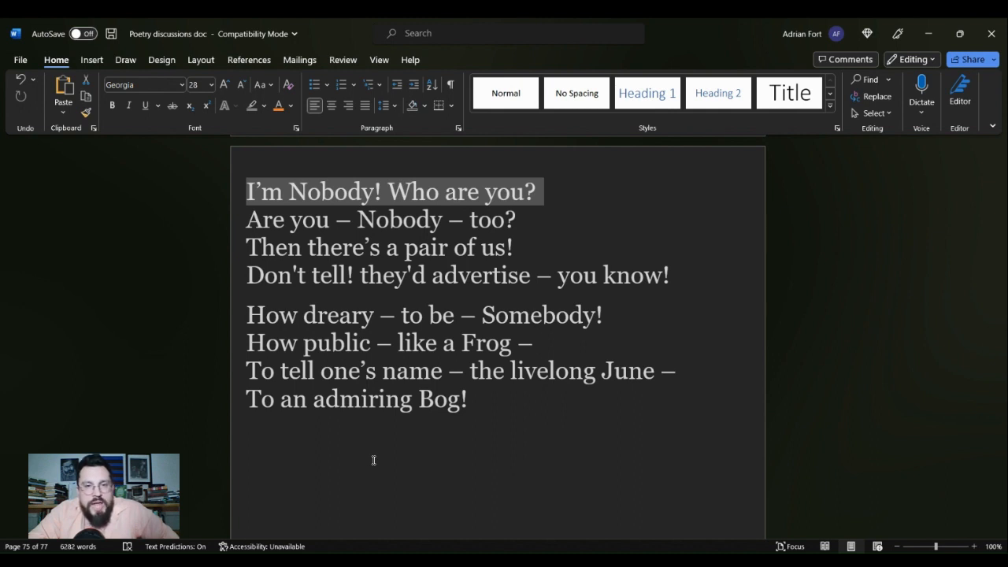
mouse_move(178, 161)
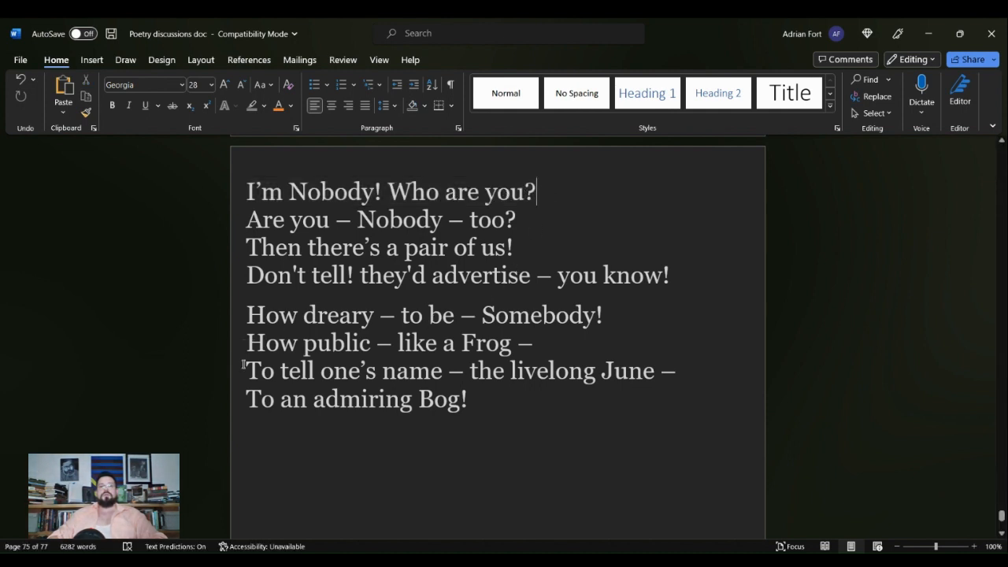
left_click_drag(245, 370, 466, 398)
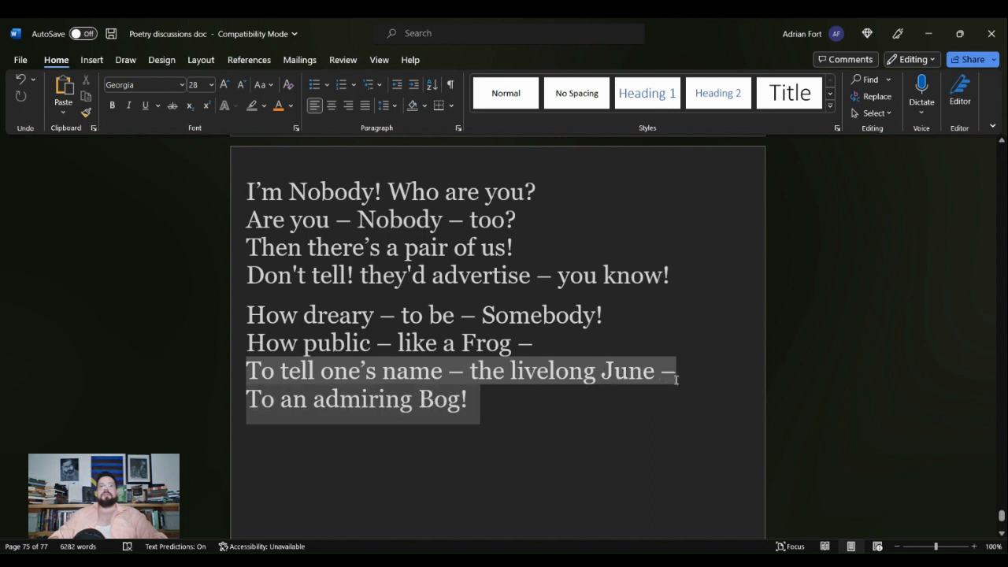